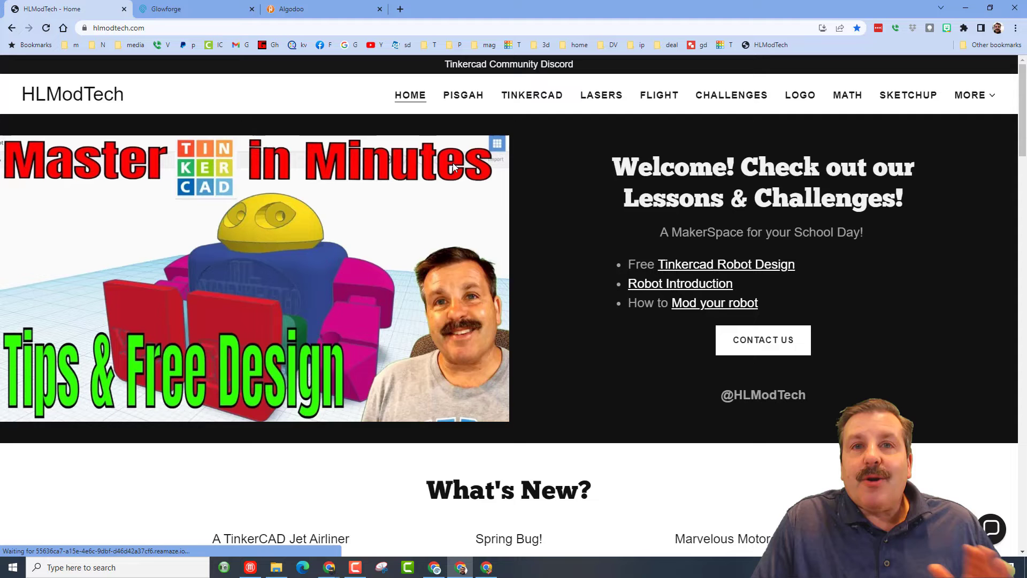
pyautogui.moveTo(520, 229)
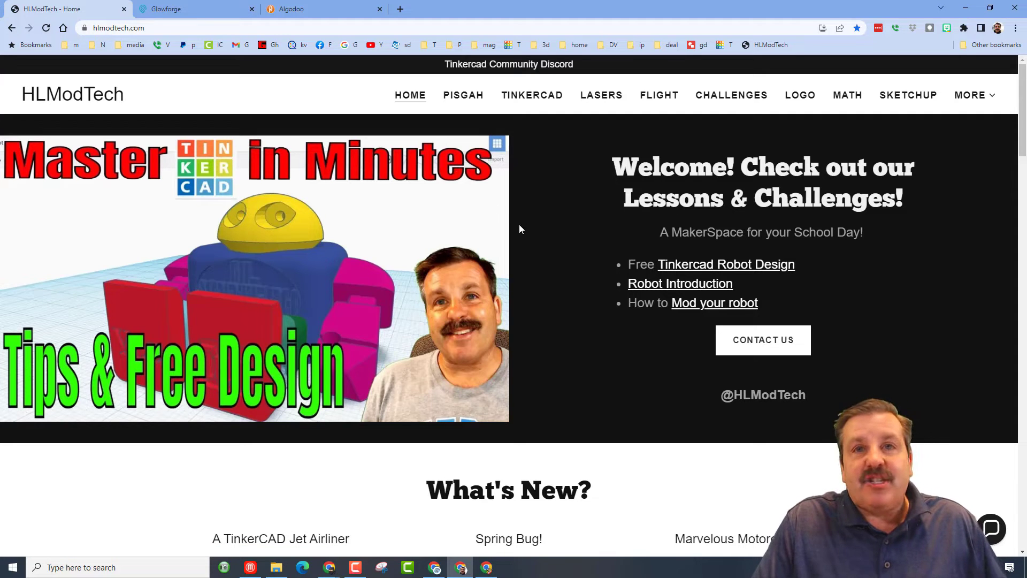
pyautogui.moveTo(475, 250)
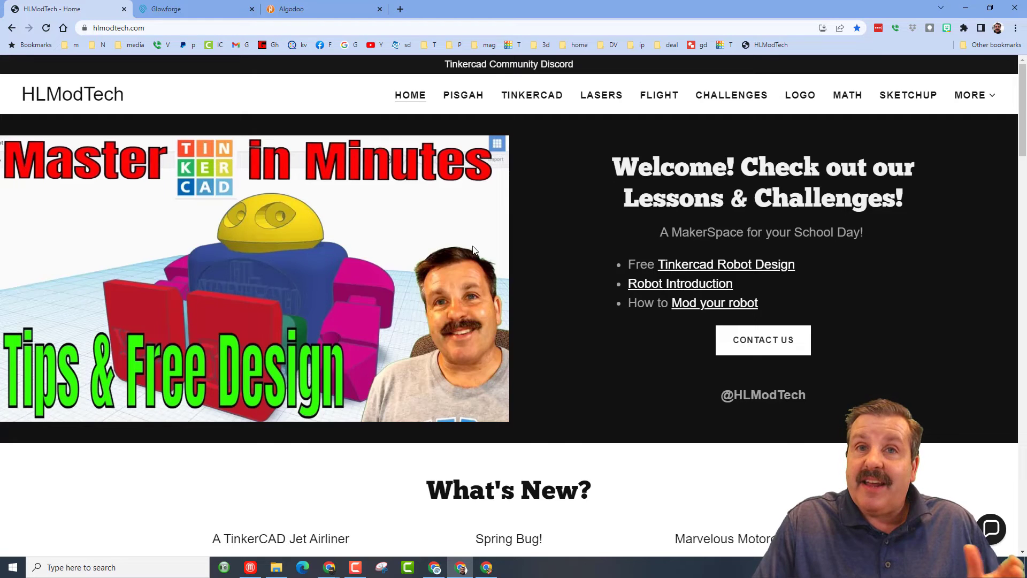
pyautogui.moveTo(345, 110)
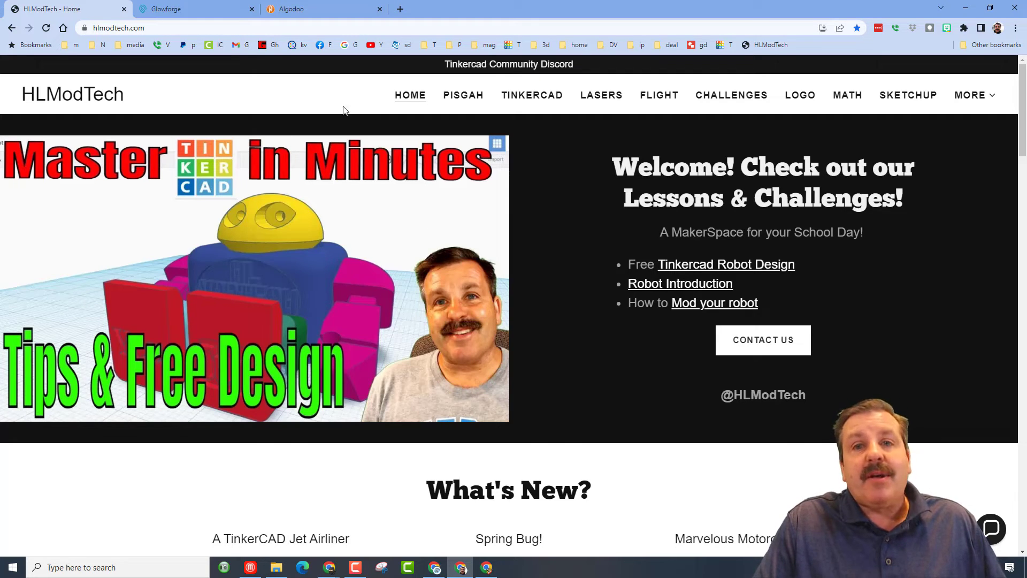
# Go to the Phun lessons page from the MORE menu and scroll down to Level 4 and Downloads
pyautogui.click(972, 96)
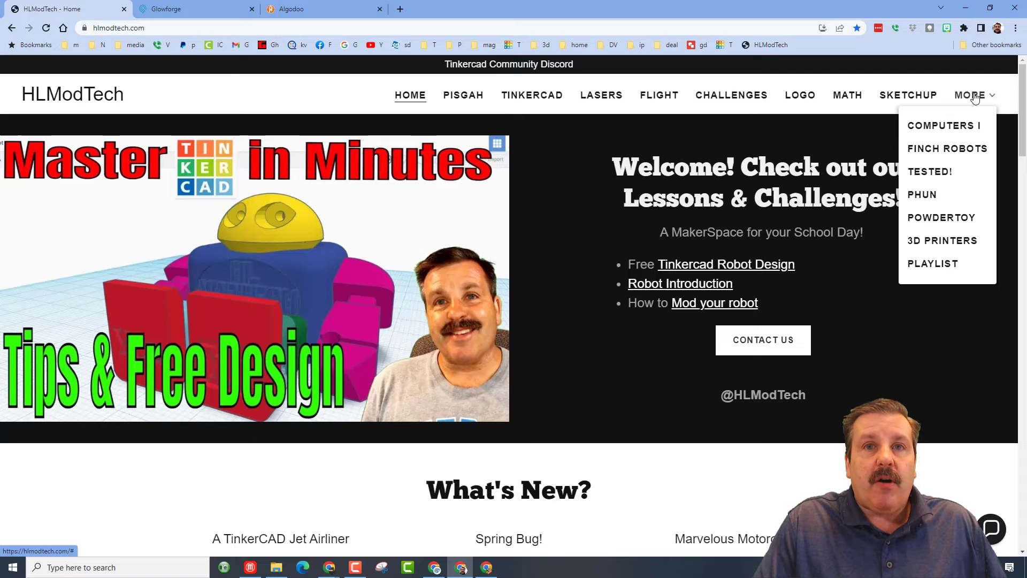
pyautogui.moveTo(948, 205)
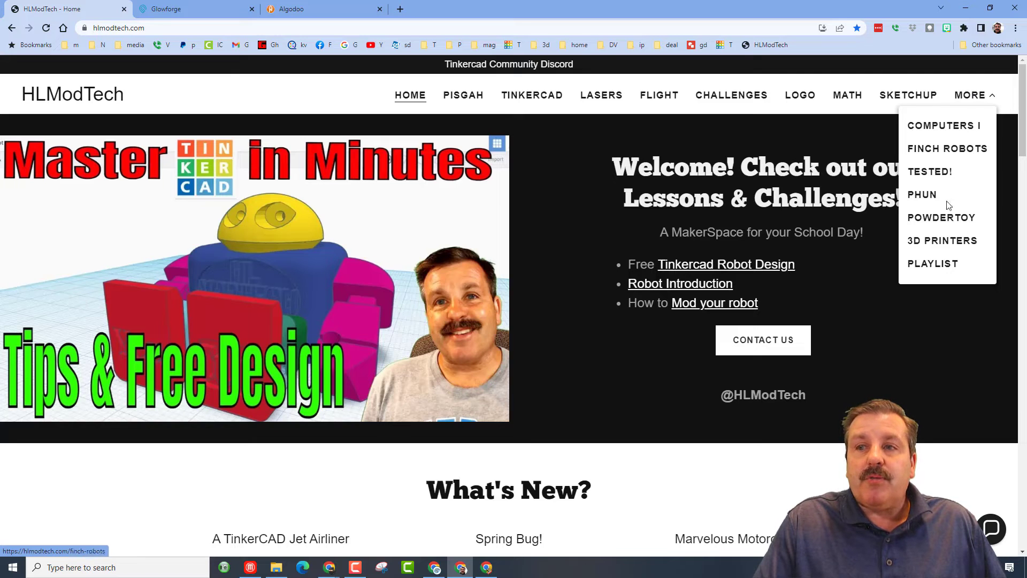
pyautogui.click(922, 194)
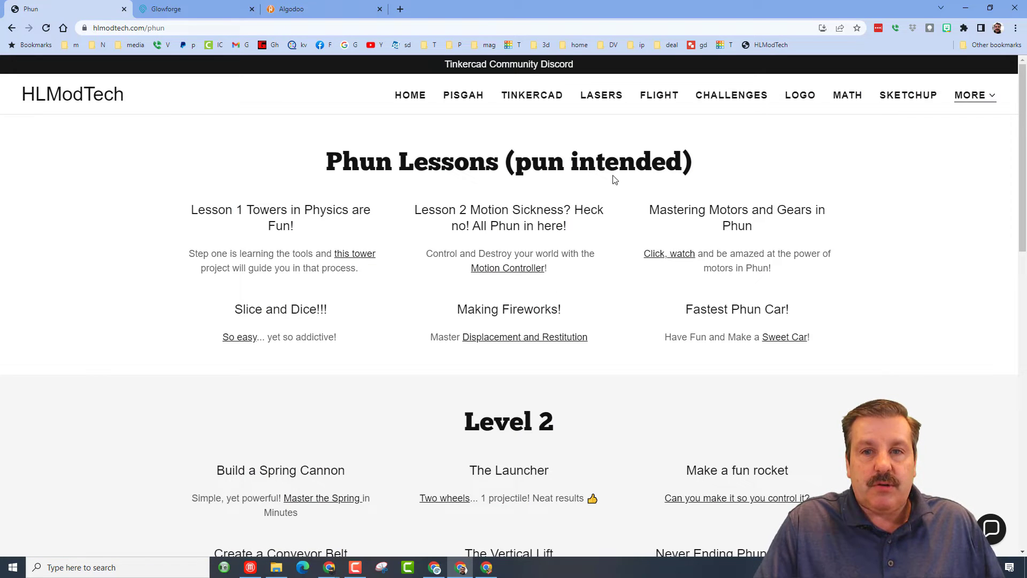
pyautogui.scroll(-3)
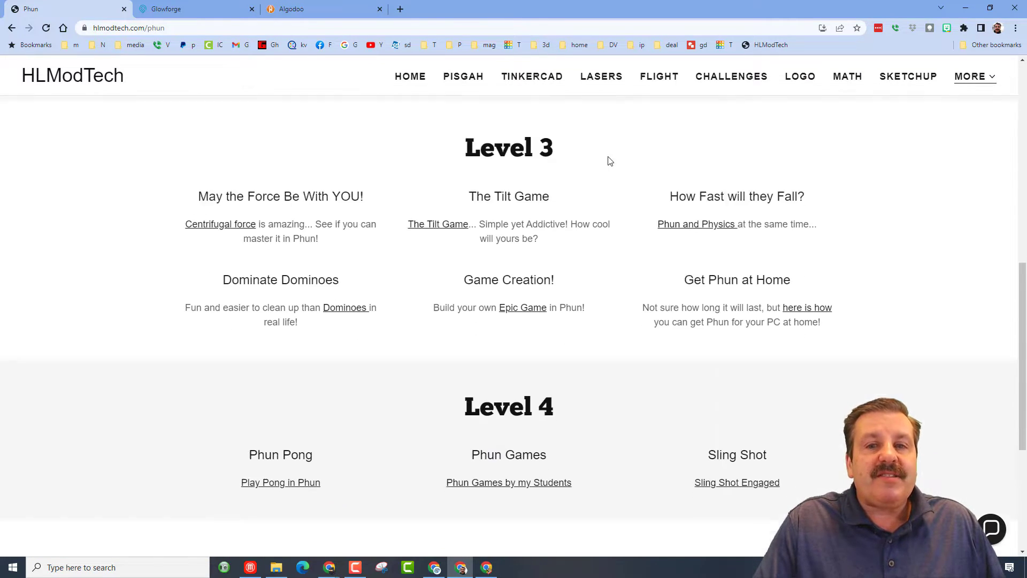
pyautogui.scroll(-3)
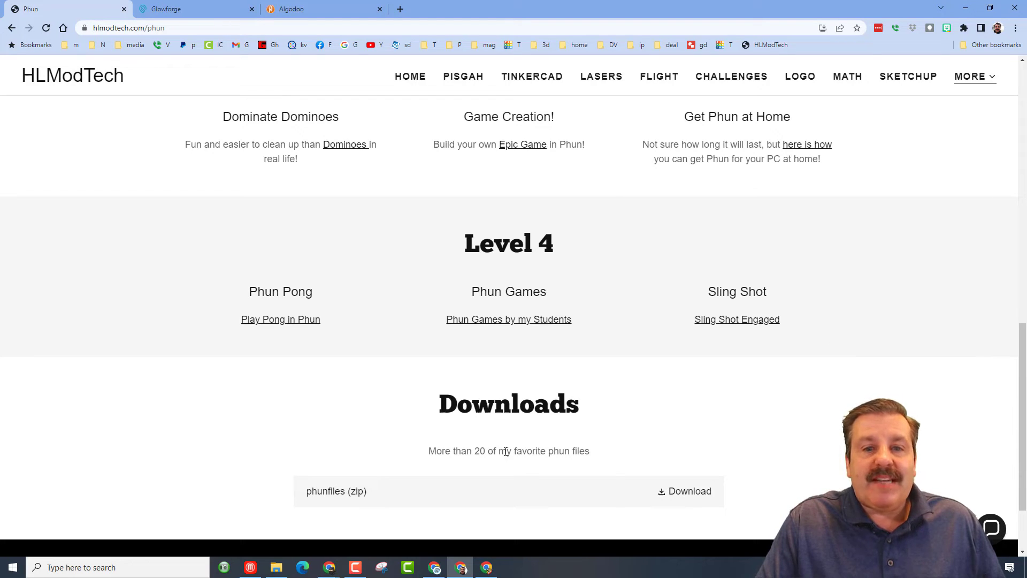
pyautogui.moveTo(522, 437)
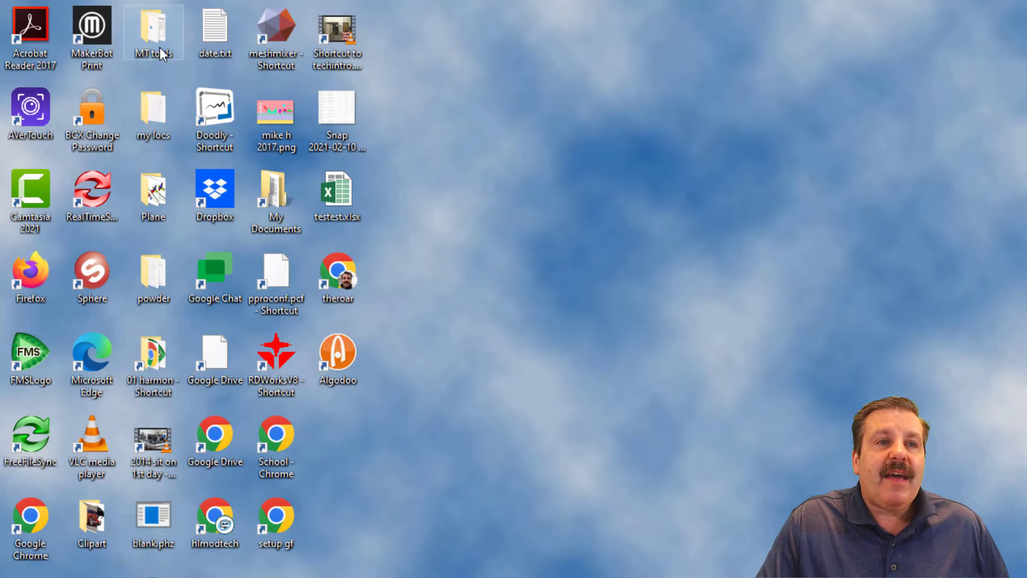
# Browse MT tools, journals and Kid Phun Games, then open BrawlBall.phz in Phun
pyautogui.doubleClick(153, 31)
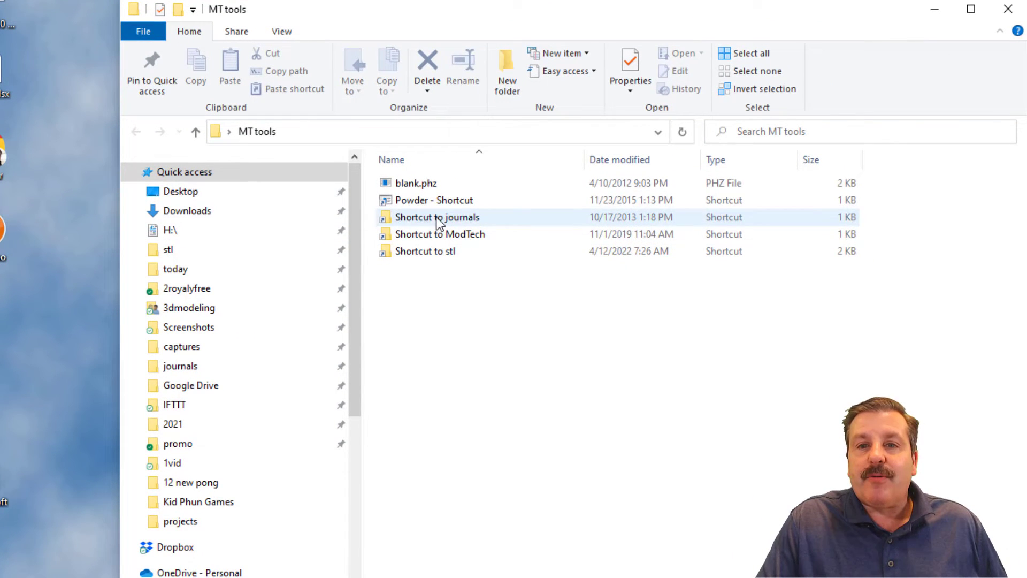
pyautogui.doubleClick(438, 216)
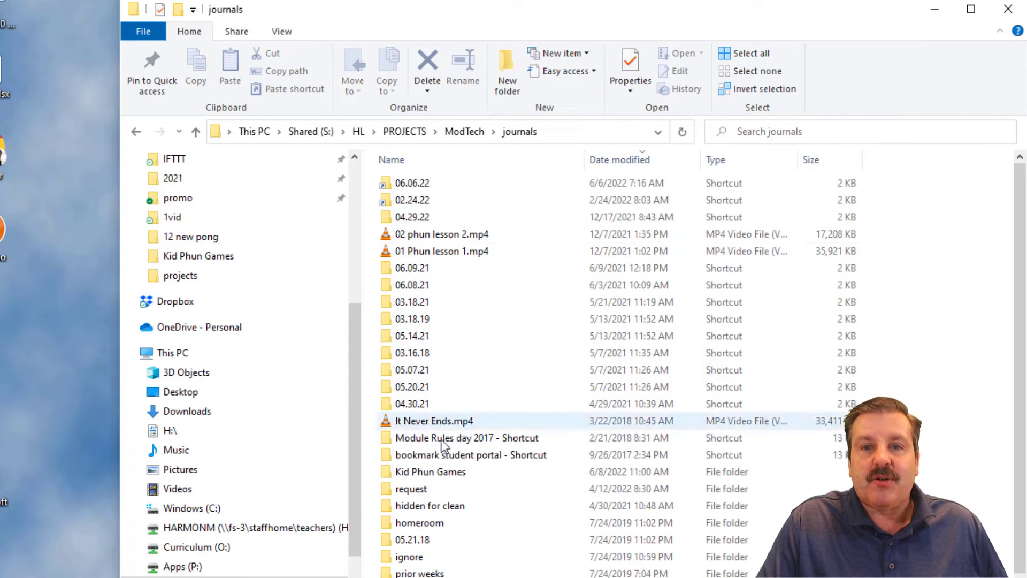
pyautogui.doubleClick(431, 471)
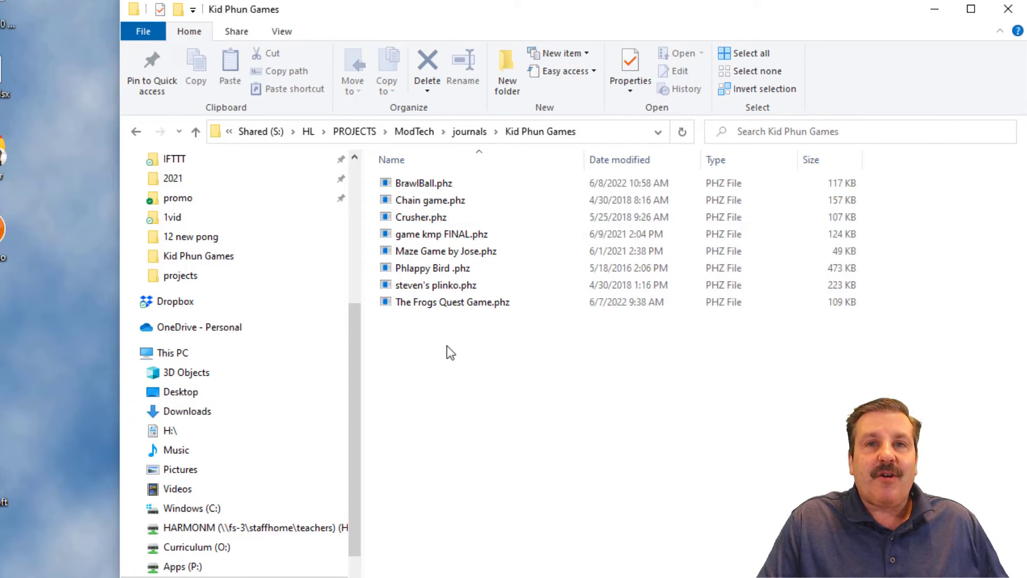
pyautogui.click(423, 183)
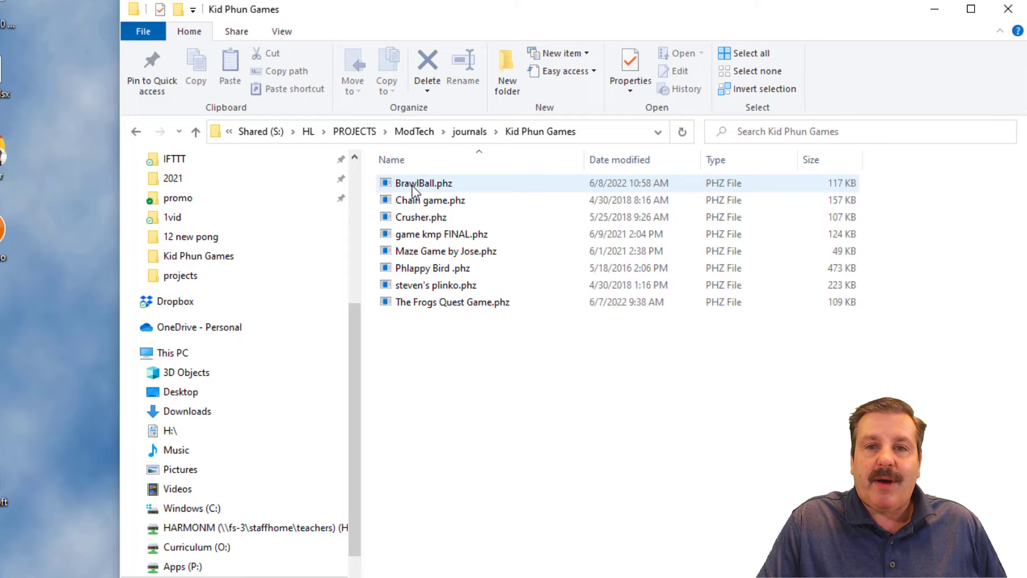
pyautogui.doubleClick(424, 183)
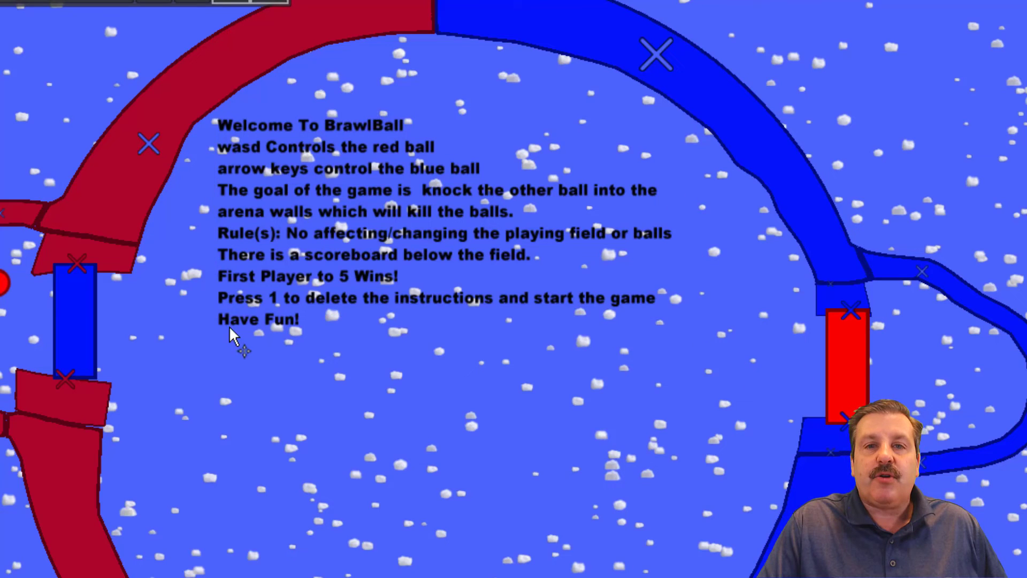
pyautogui.moveTo(468, 330)
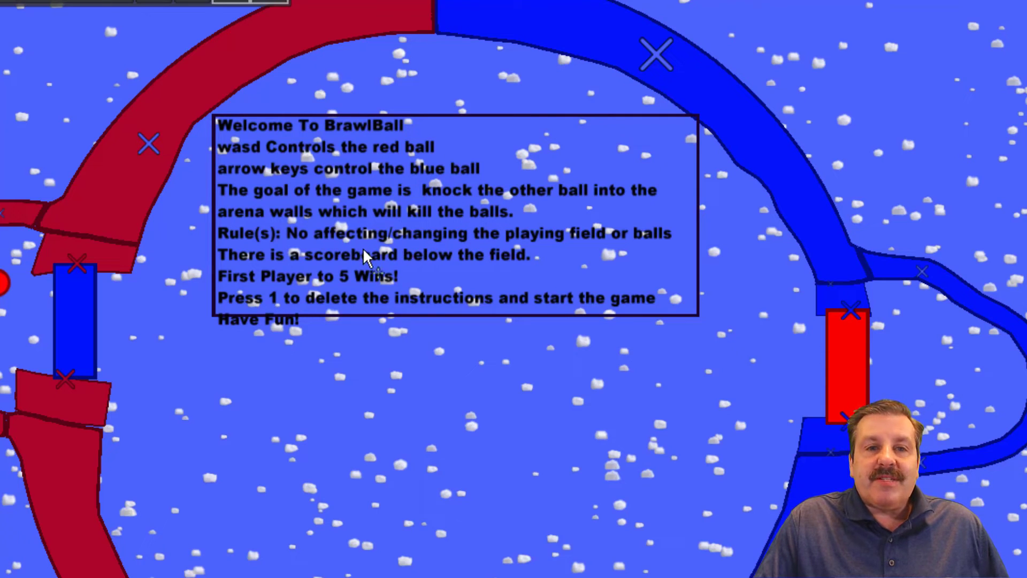
pyautogui.moveTo(419, 266)
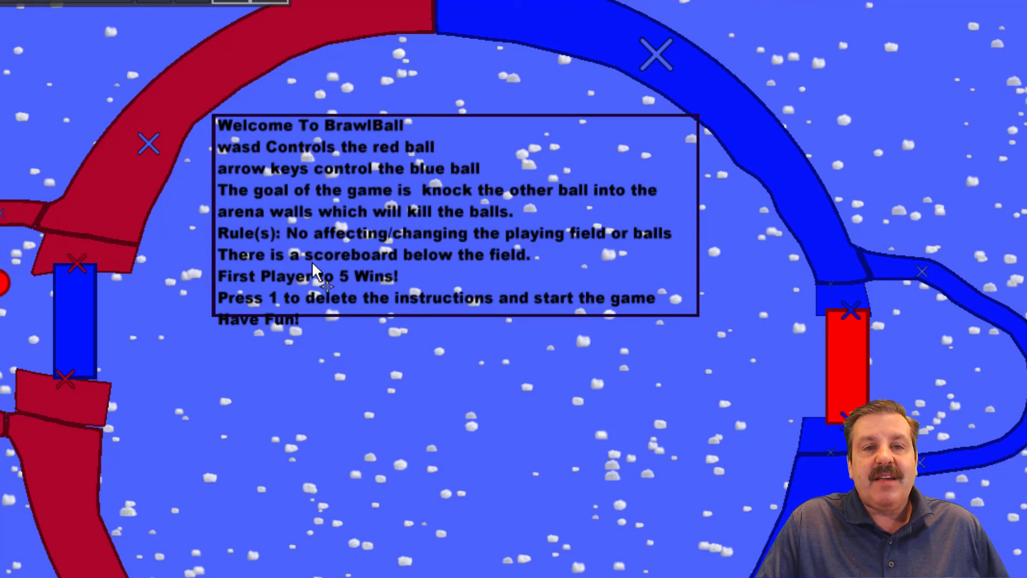
pyautogui.moveTo(341, 164)
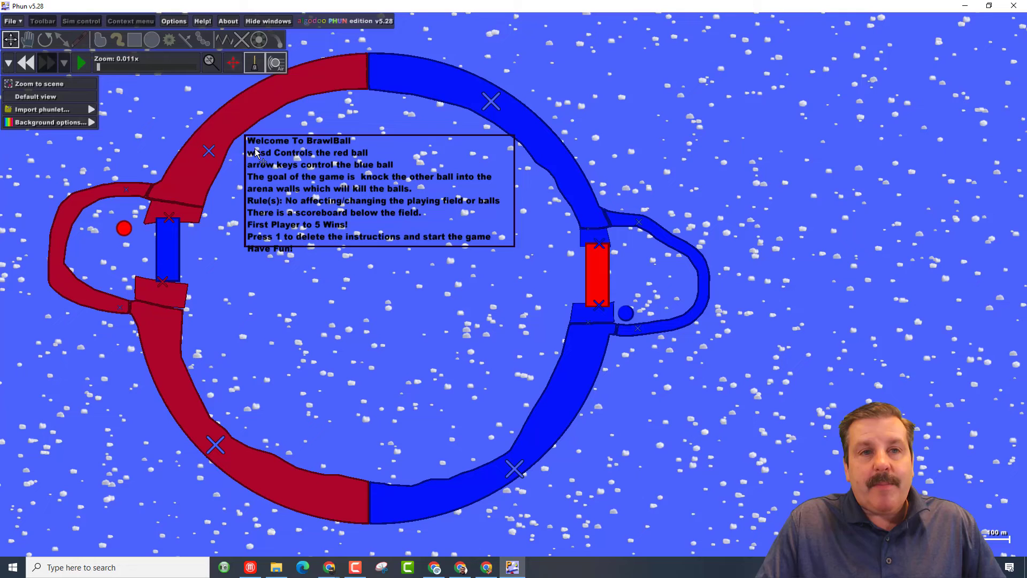
# Run the BrawlBall simulation, delete the instructions with key 1, and play the game
pyautogui.click(80, 63)
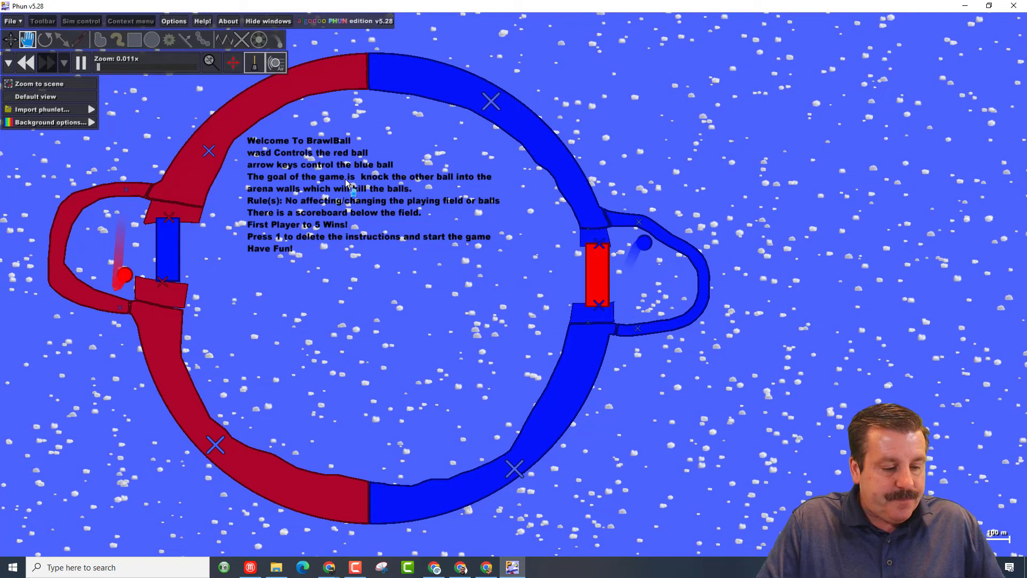
pyautogui.press('1')
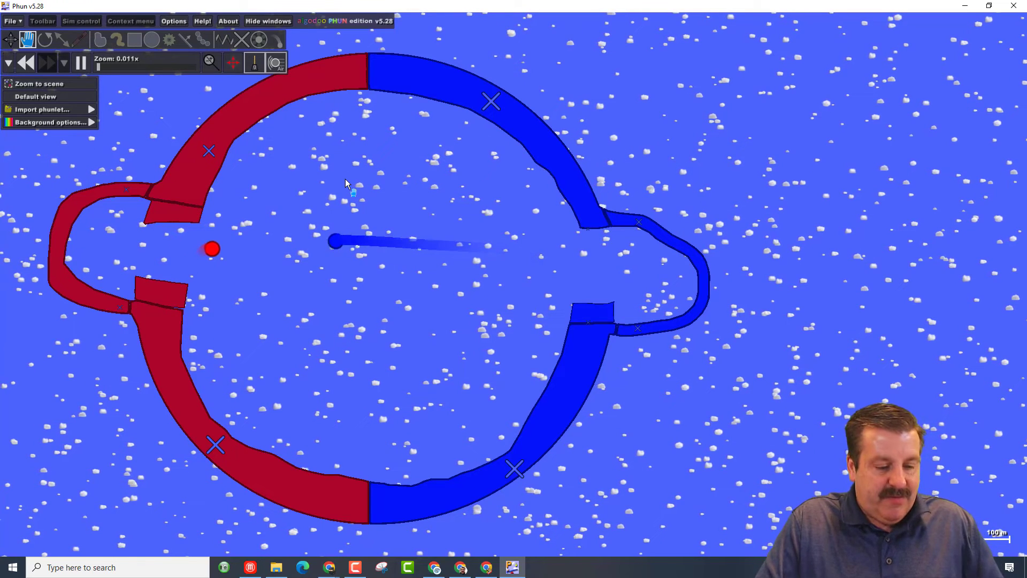
pyautogui.click(186, 39)
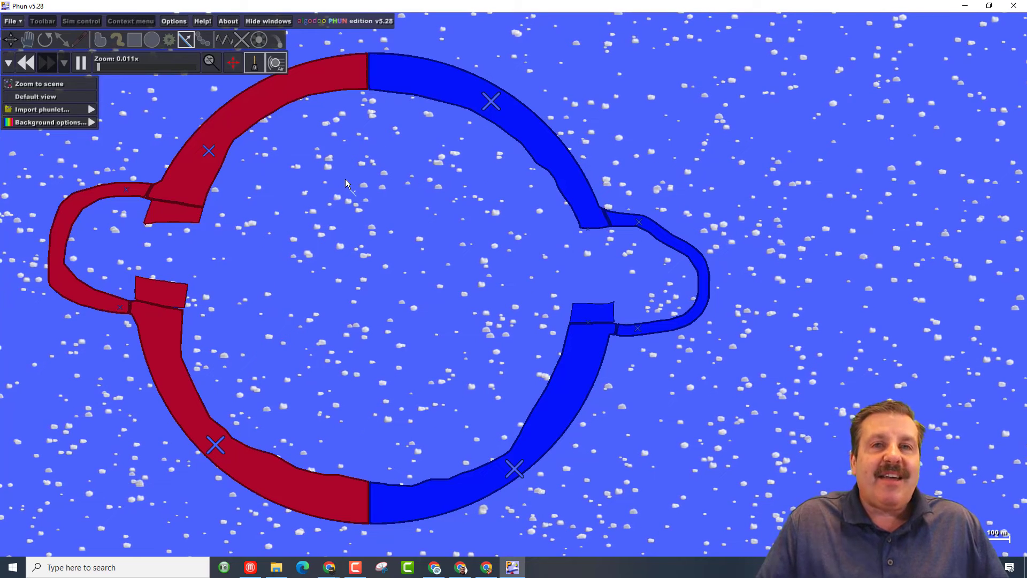
pyautogui.moveTo(394, 173)
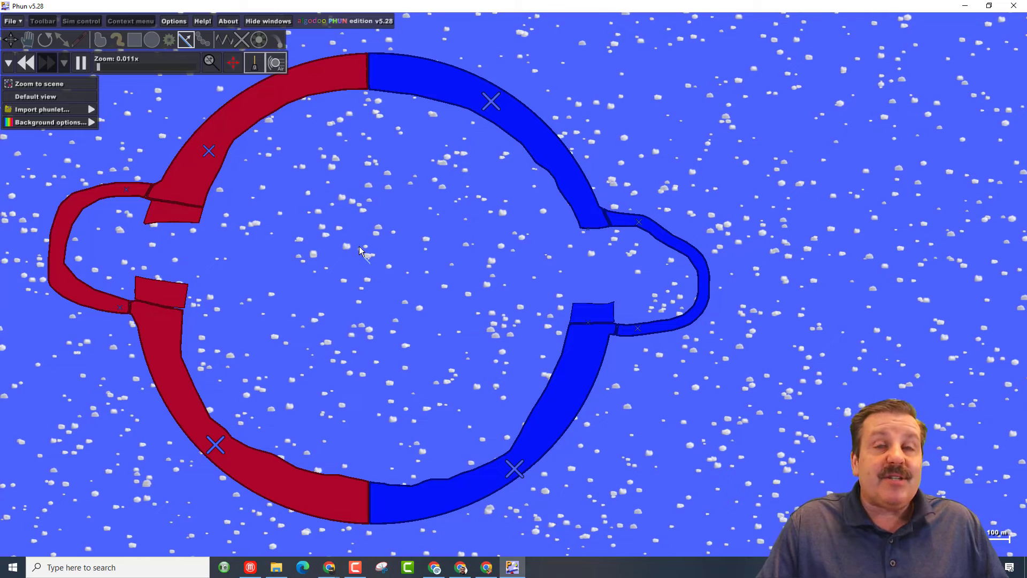
pyautogui.moveTo(379, 251)
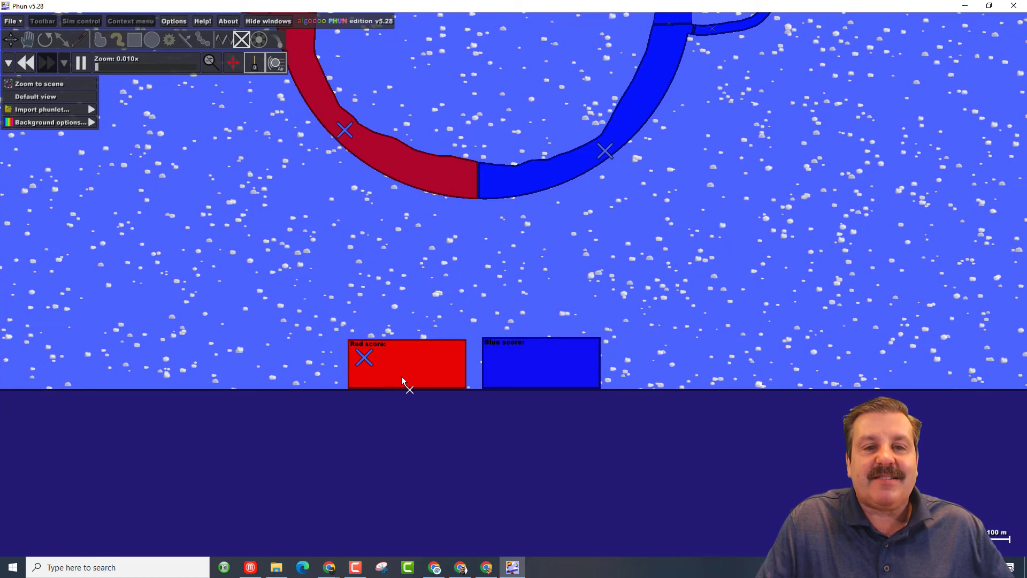
pyautogui.moveTo(449, 321)
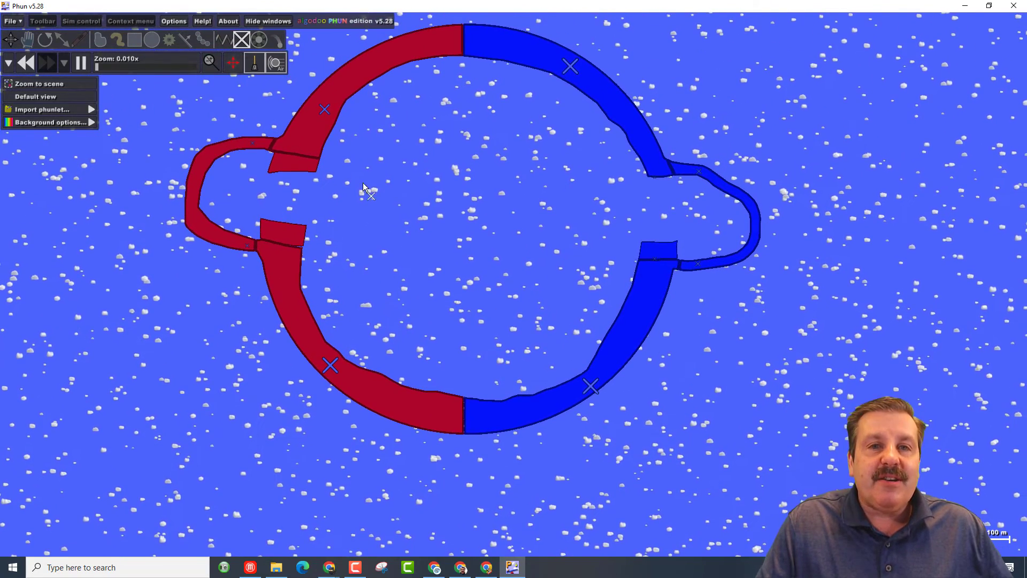
# Choose Save scene from the File menu
pyautogui.click(10, 21)
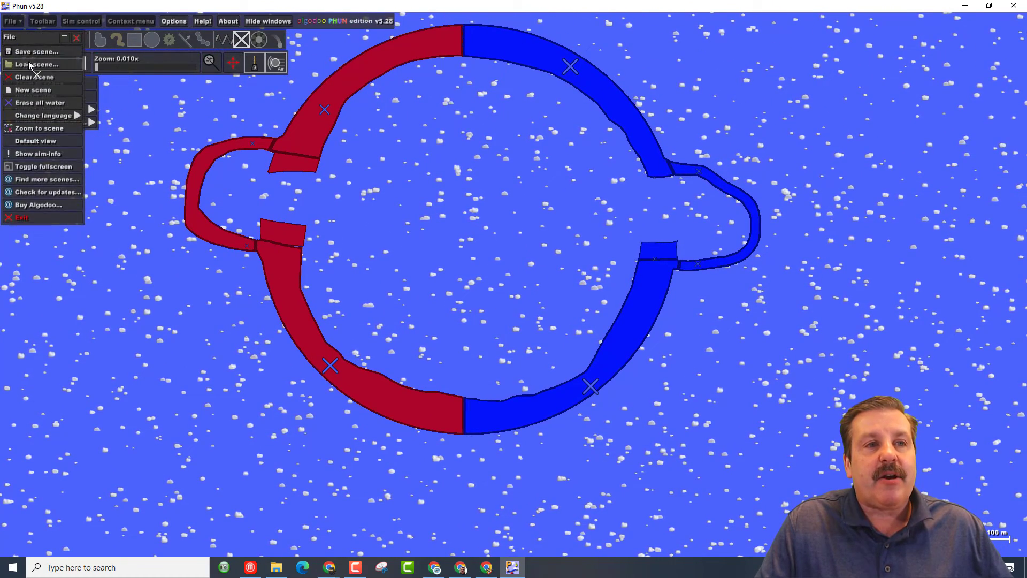
pyautogui.click(37, 52)
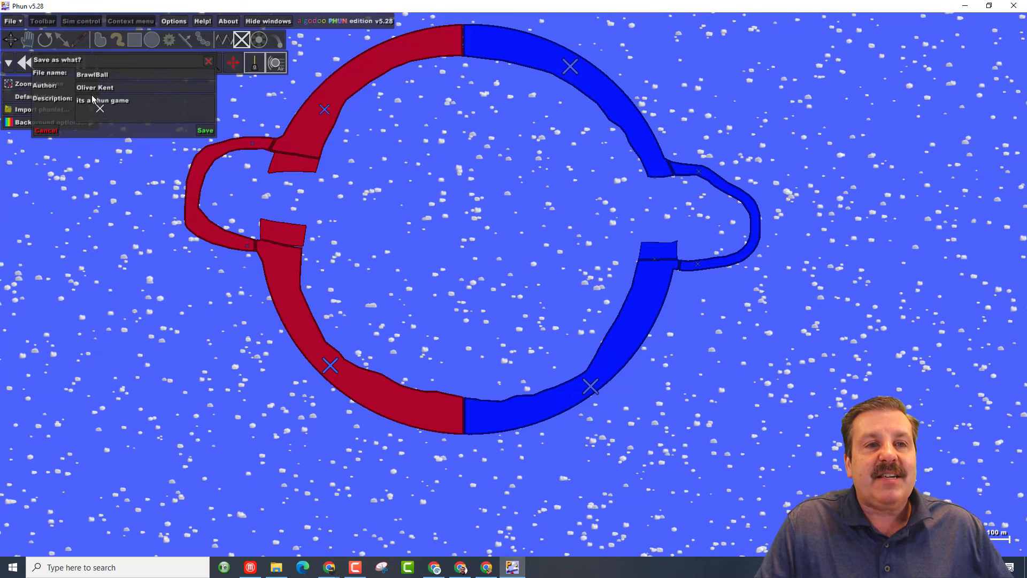